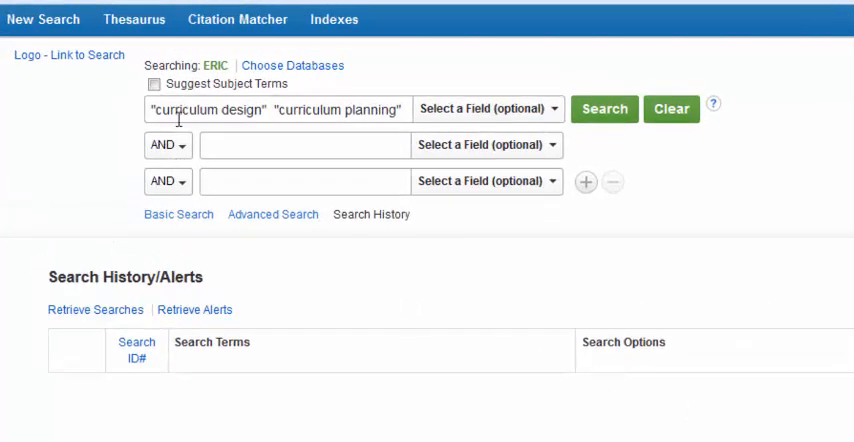
mouse_move(240, 133)
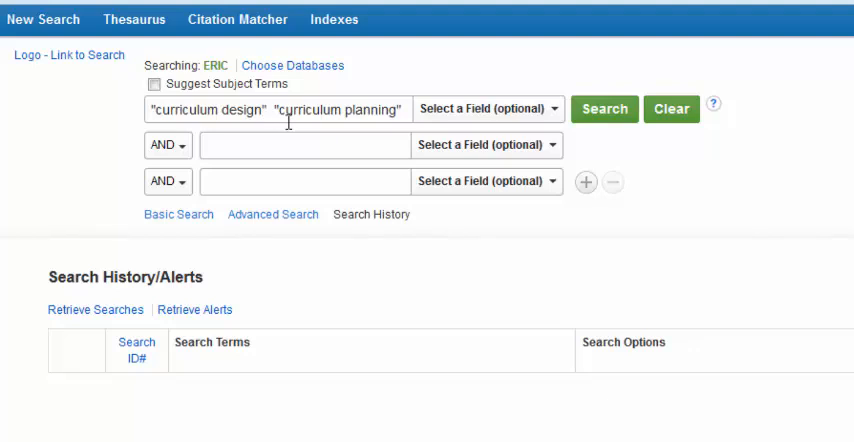
mouse_move(358, 131)
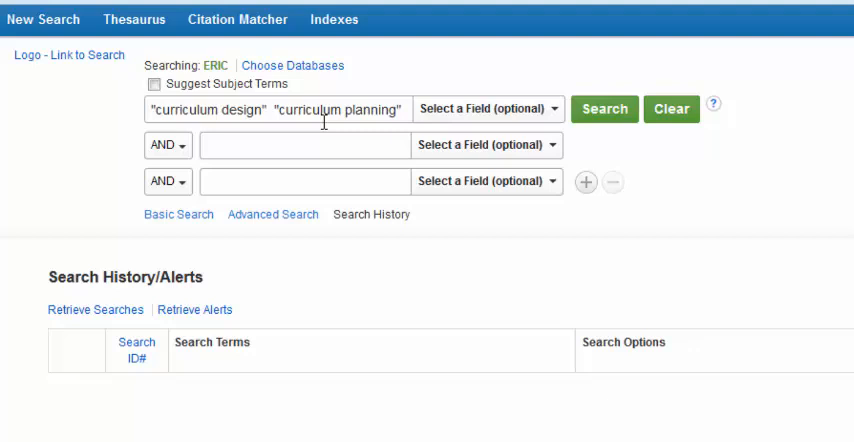
mouse_move(240, 134)
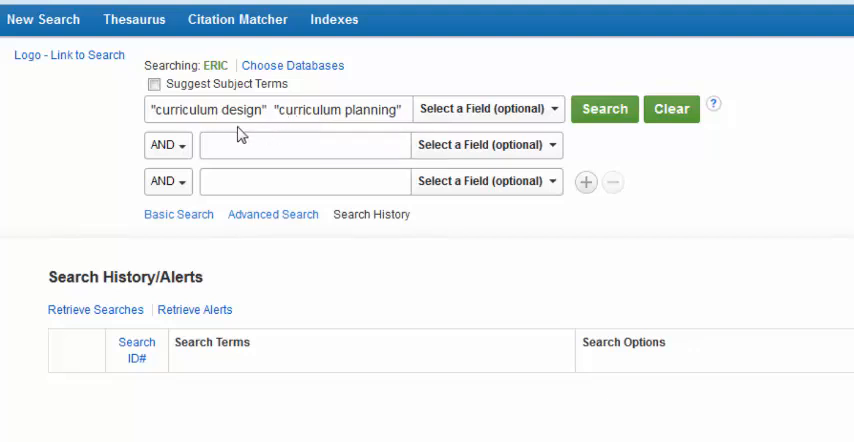
mouse_move(227, 134)
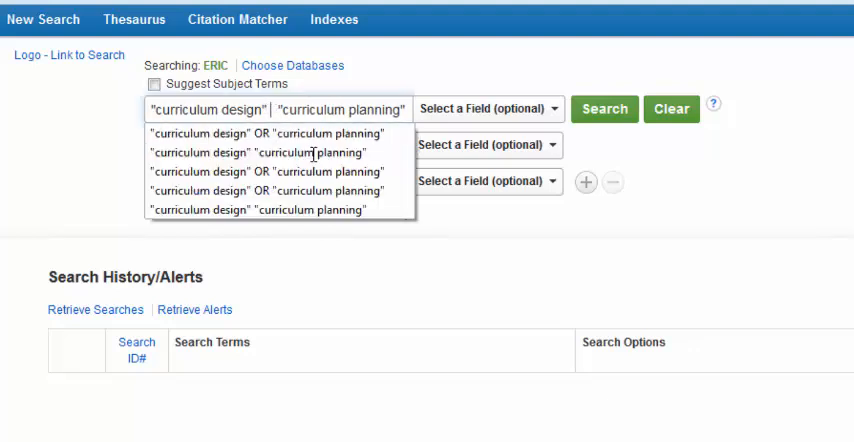
- Pick the autocomplete suggestion "curriculum design" OR "curriculum planning" for the query
left_click(265, 132)
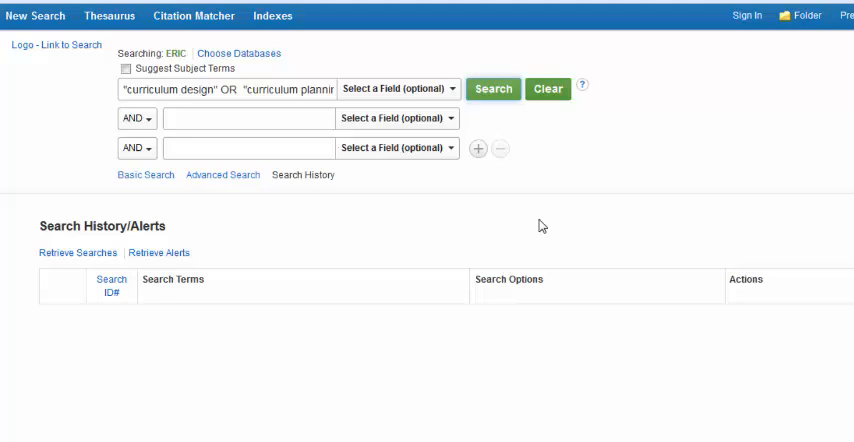
- Run the curriculum design OR curriculum planning search, yielding S1 with 15,473 results
left_click(493, 88)
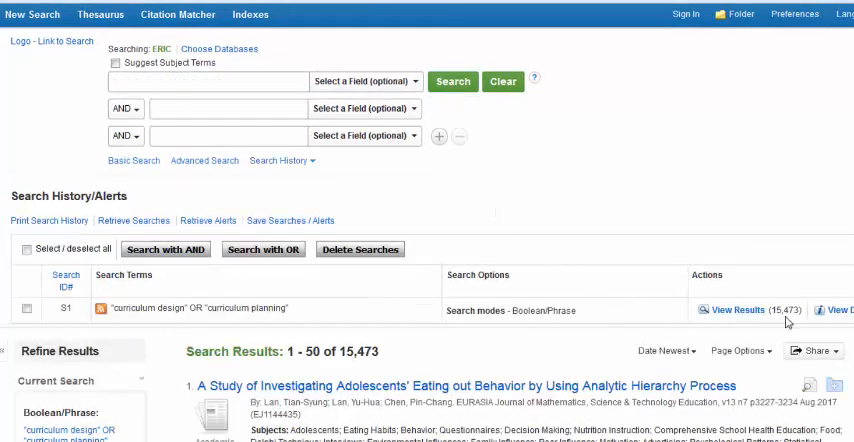
mouse_move(762, 317)
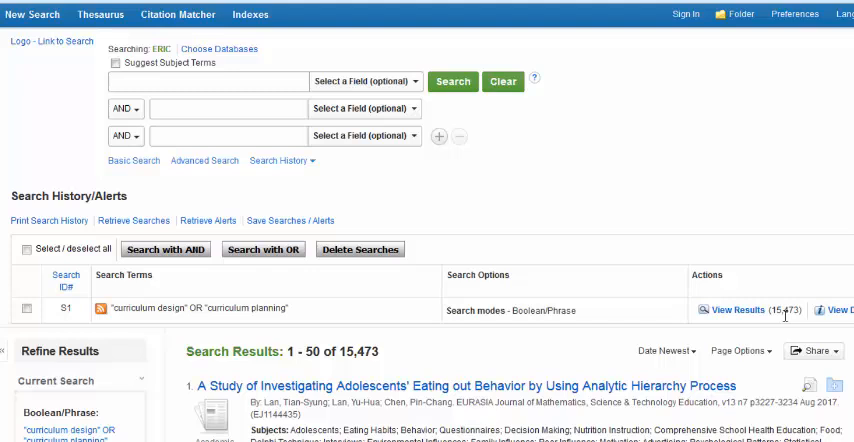
mouse_move(309, 147)
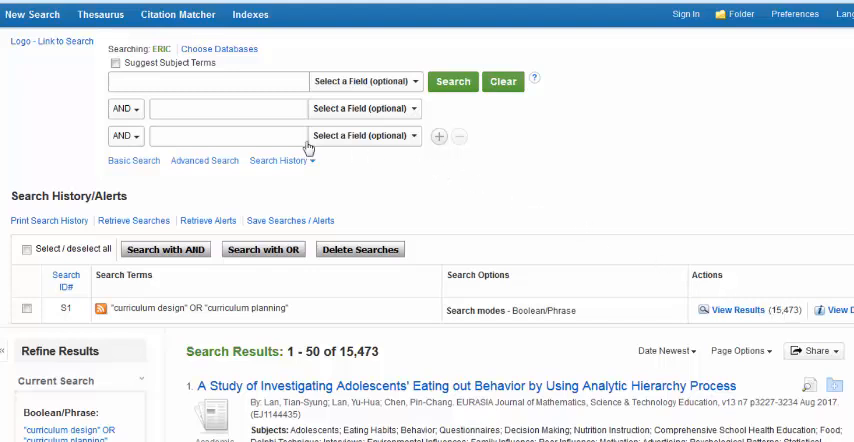
- Search ERIC for "medical education", logged as S2 with 11,120 results
left_click(207, 81)
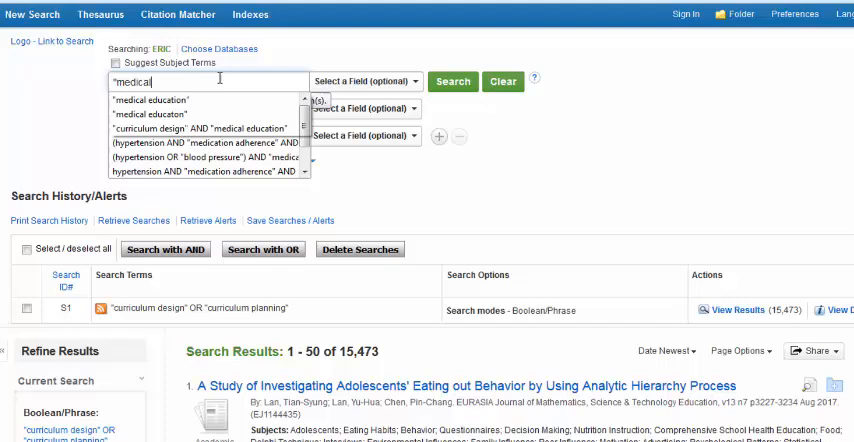
type("education\"")
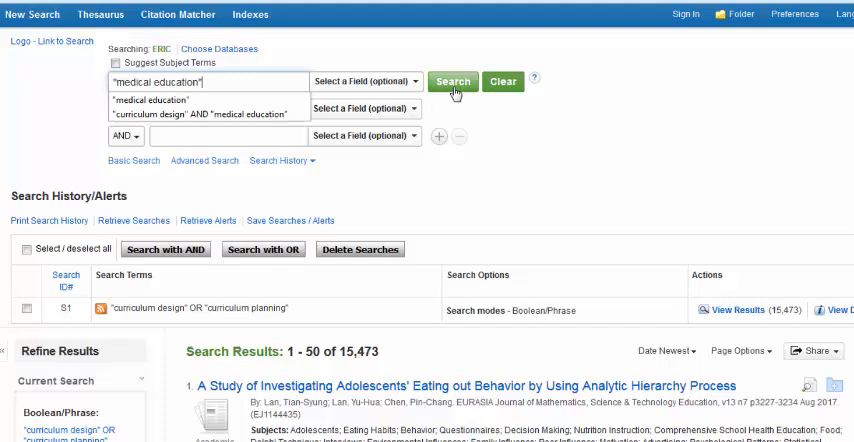
left_click(452, 82)
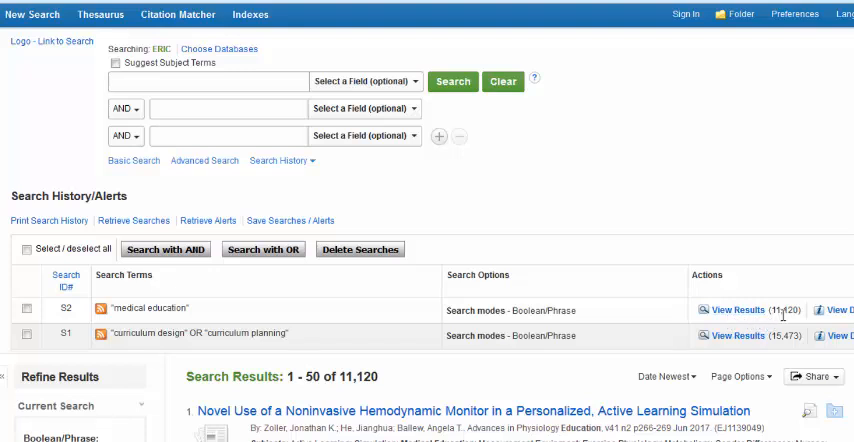
mouse_move(711, 312)
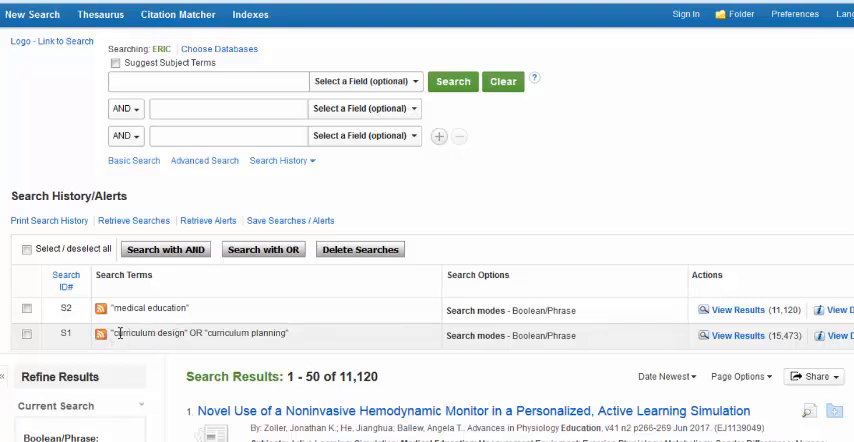
mouse_move(130, 322)
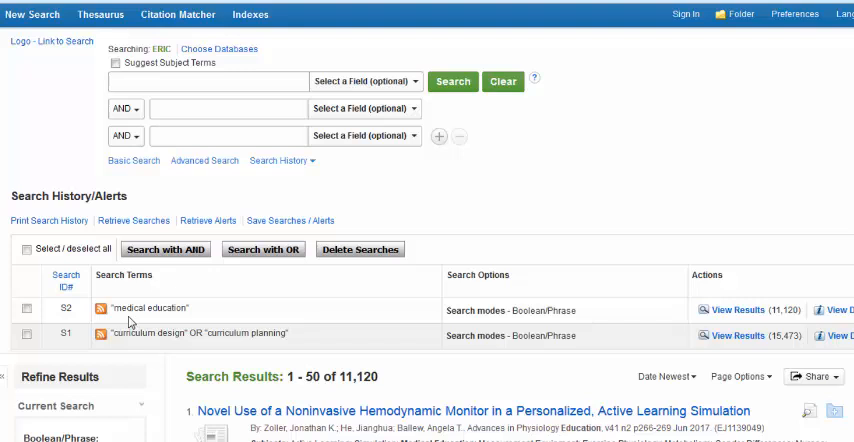
mouse_move(42, 330)
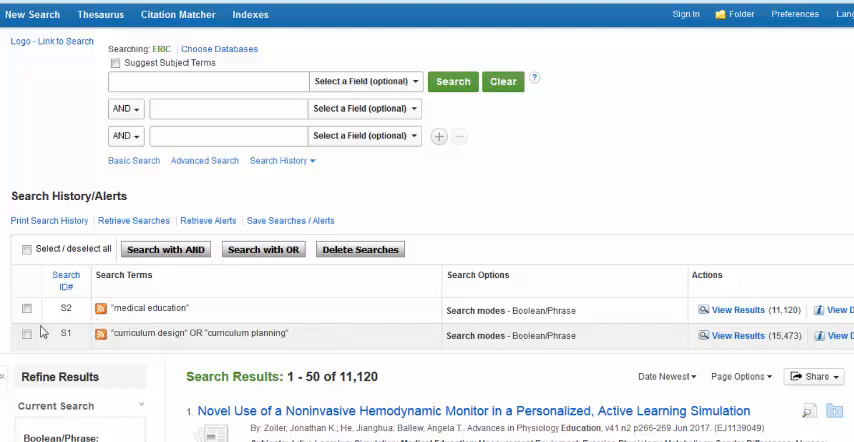
- Combine searches S1 and S2 with AND, producing S3 with 355 results
left_click(22, 334)
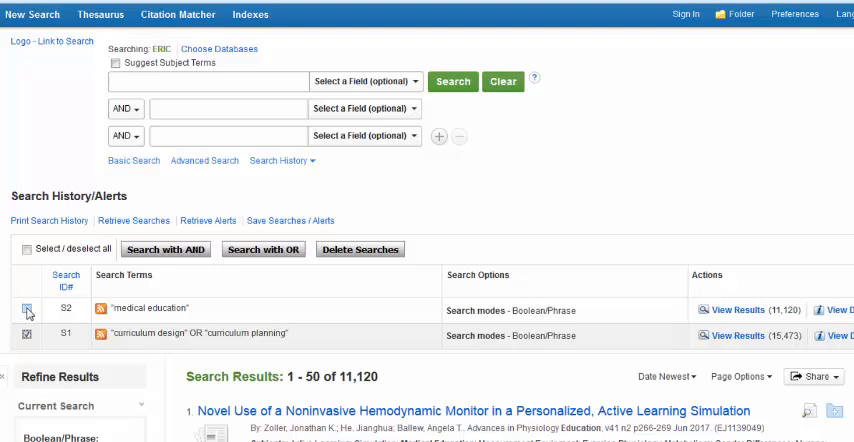
left_click(27, 250)
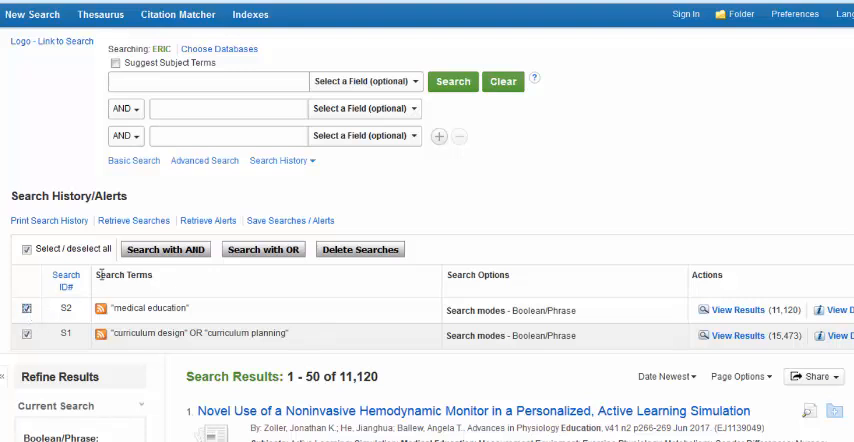
mouse_move(165, 249)
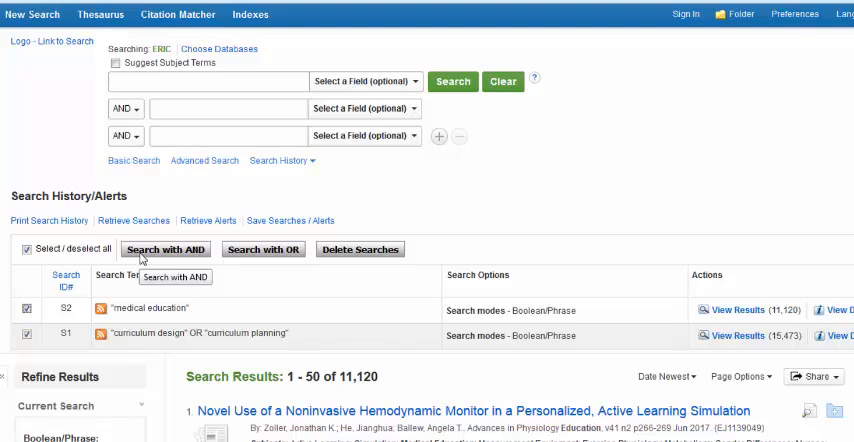
mouse_move(133, 411)
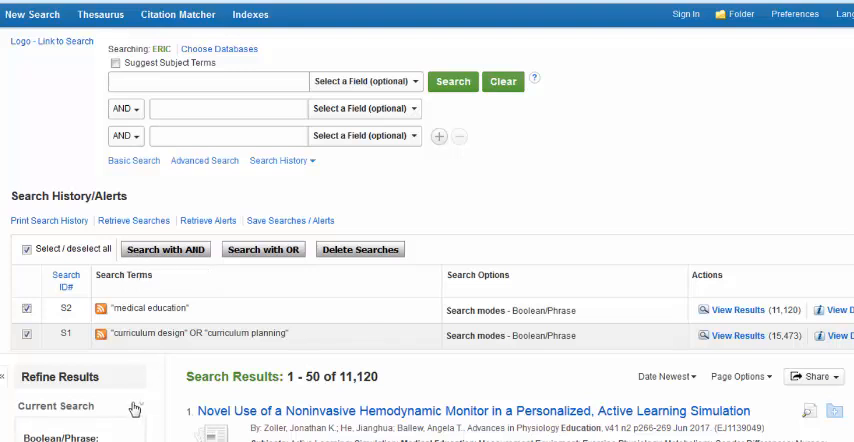
left_click(165, 249)
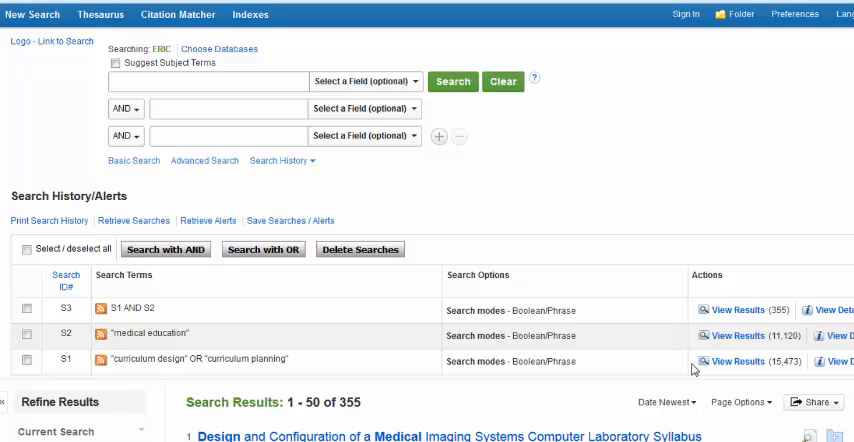
mouse_move(789, 322)
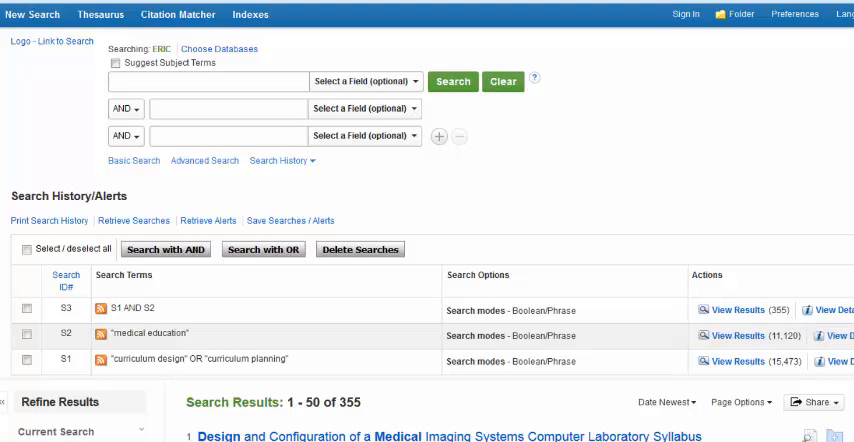
- Limit the publication date range to 2006–2016, leaving 39 results
scroll("down", 3)
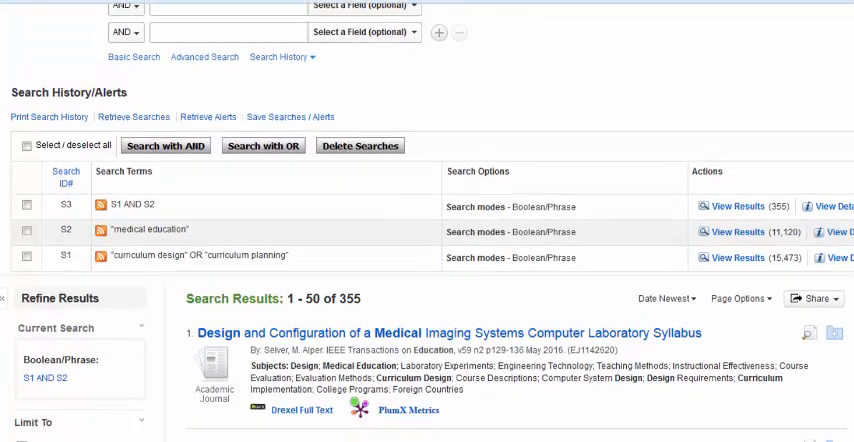
scroll("down", 3)
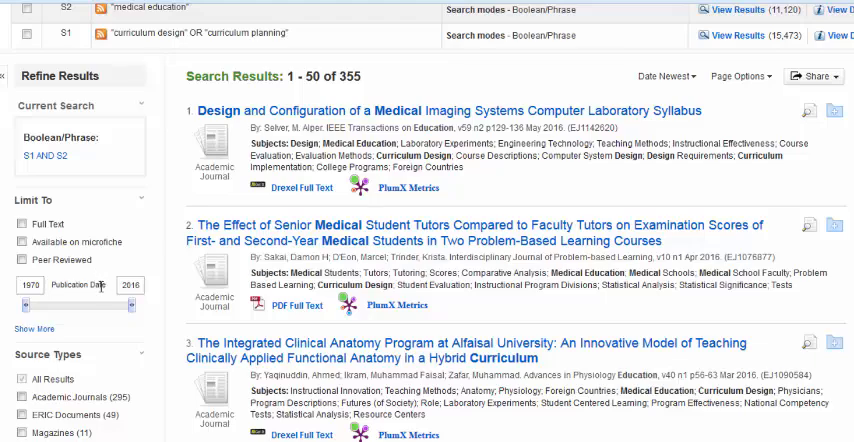
mouse_move(97, 313)
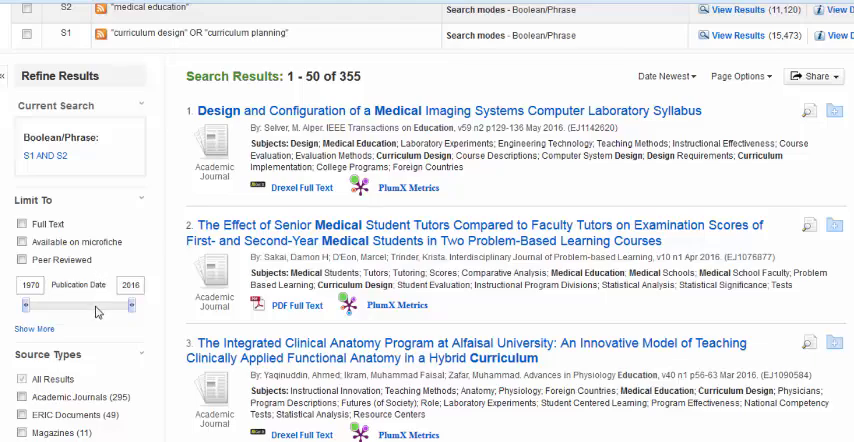
scroll("down", 3)
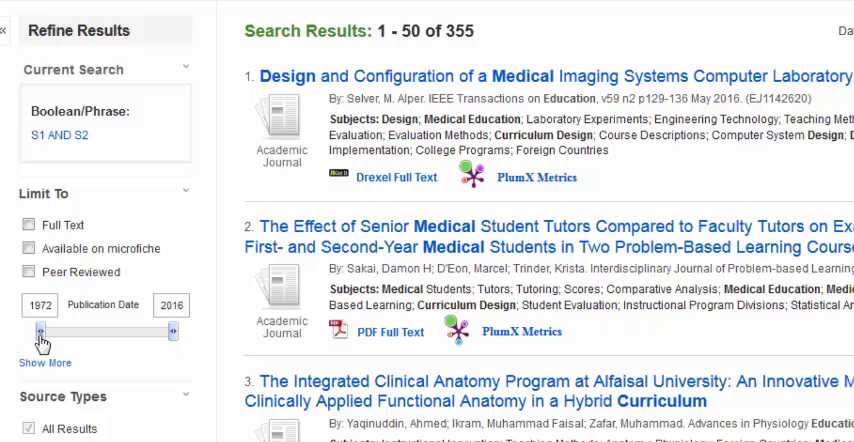
left_click_drag(40, 329, 98, 329)
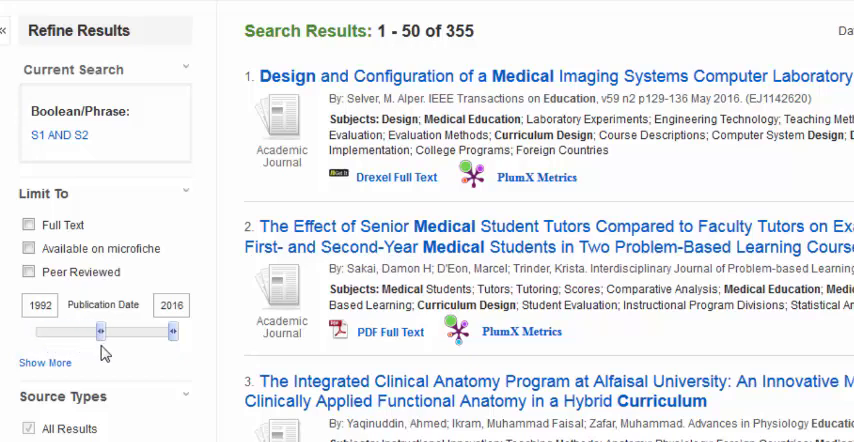
left_click_drag(97, 330, 138, 330)
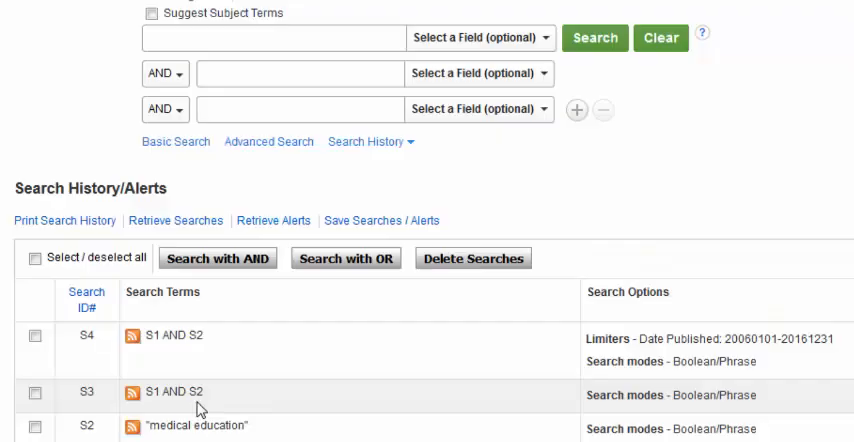
mouse_move(199, 408)
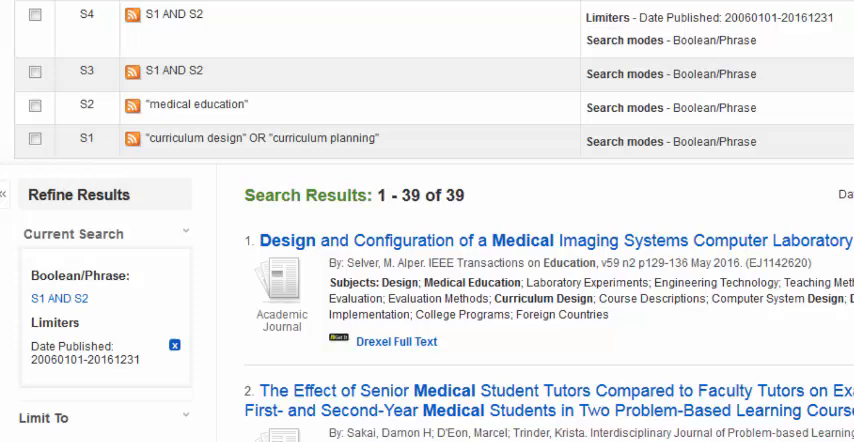
- Restrict results to peer-reviewed articles, narrowing to 36 results as S5
scroll("down", 3)
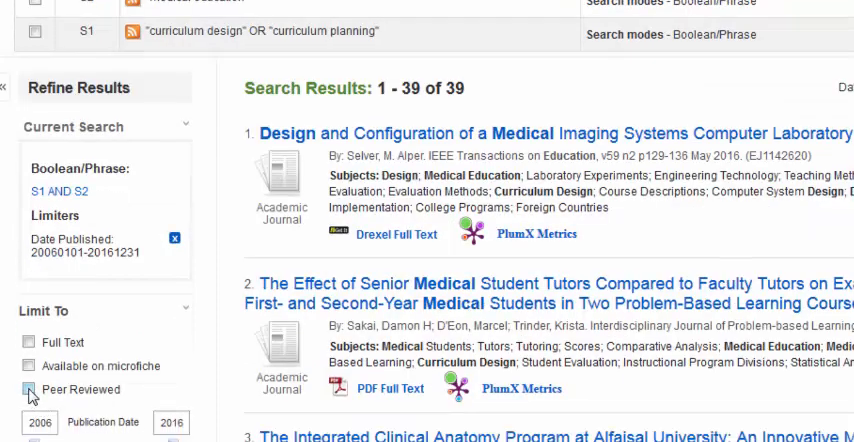
left_click(27, 389)
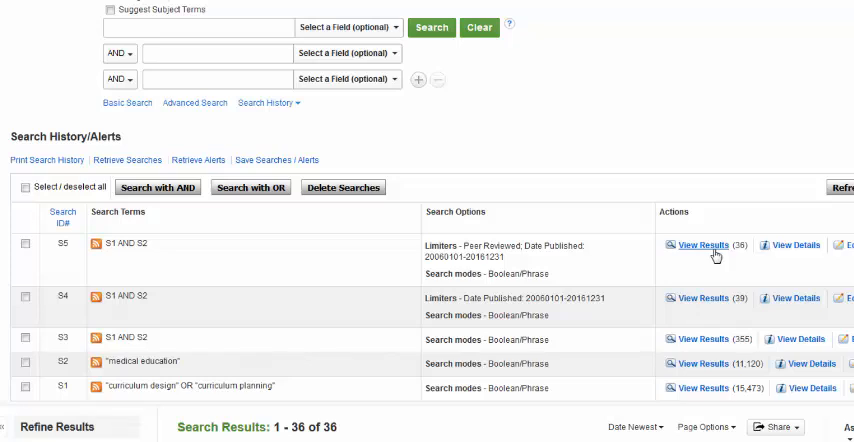
mouse_move(568, 372)
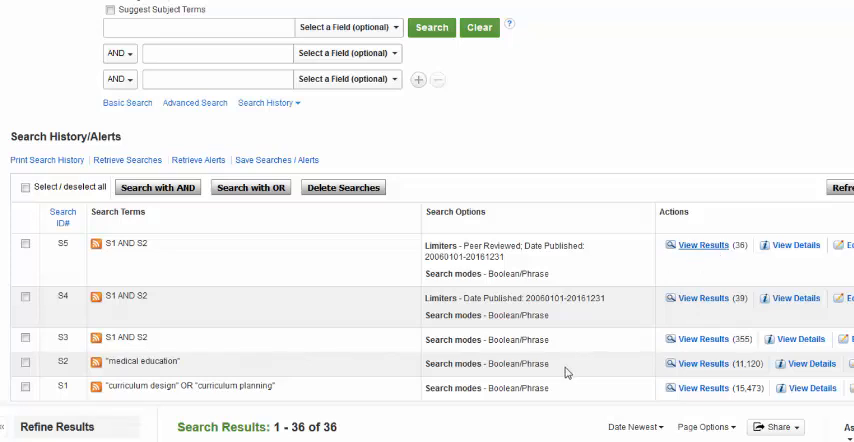
left_click(700, 244)
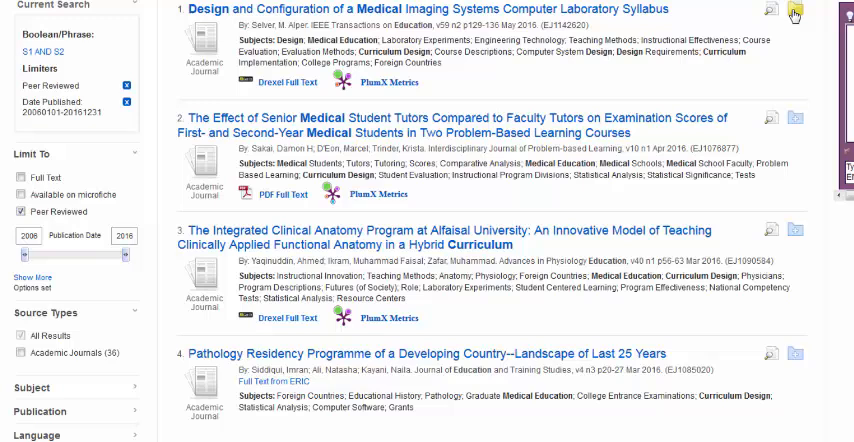
- Add the top peer-reviewed articles to the session folder
left_click(793, 13)
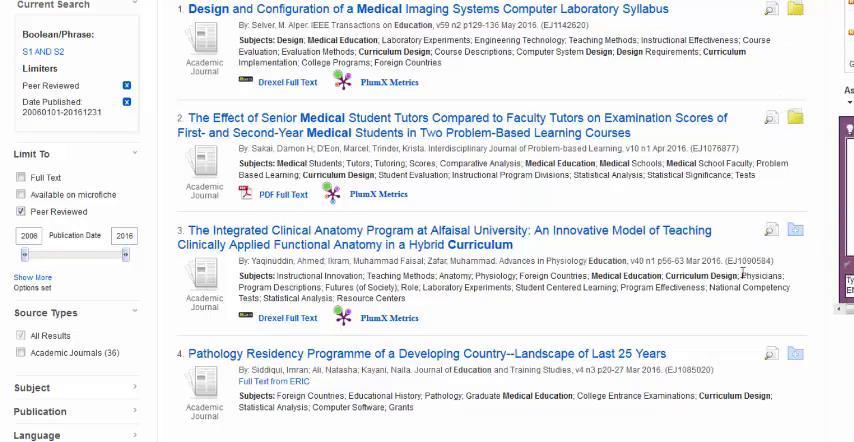
scroll("down", 3)
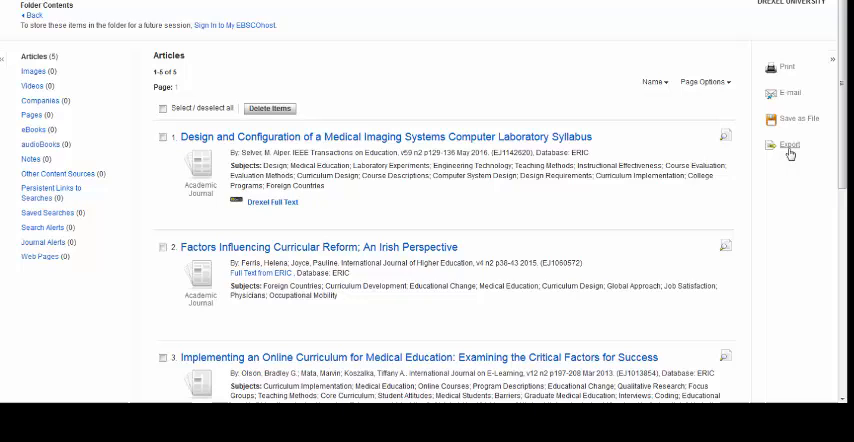
mouse_move(790, 147)
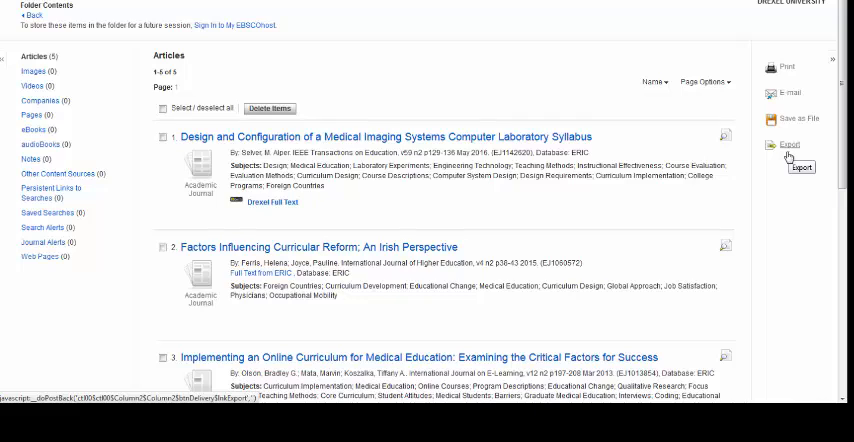
mouse_move(767, 175)
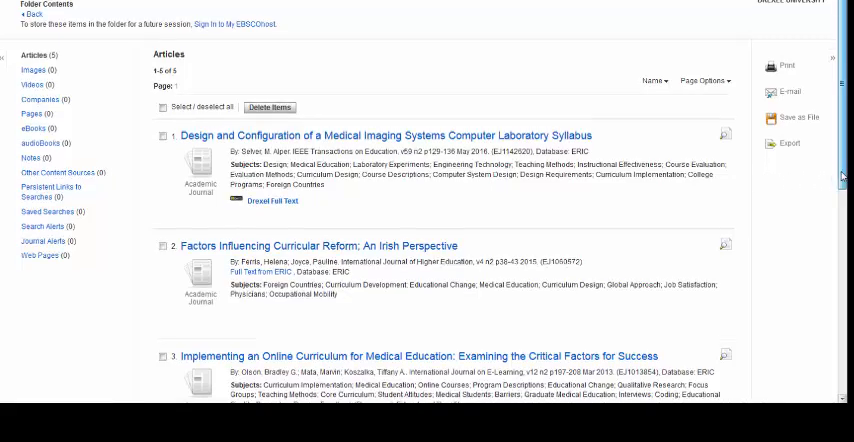
- Scroll through the five saved folder articles and their full-text links
scroll("down", 3)
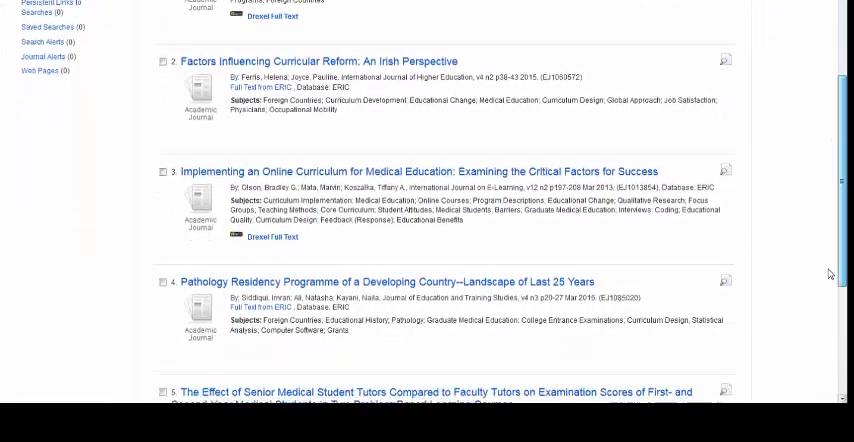
scroll("down", 3)
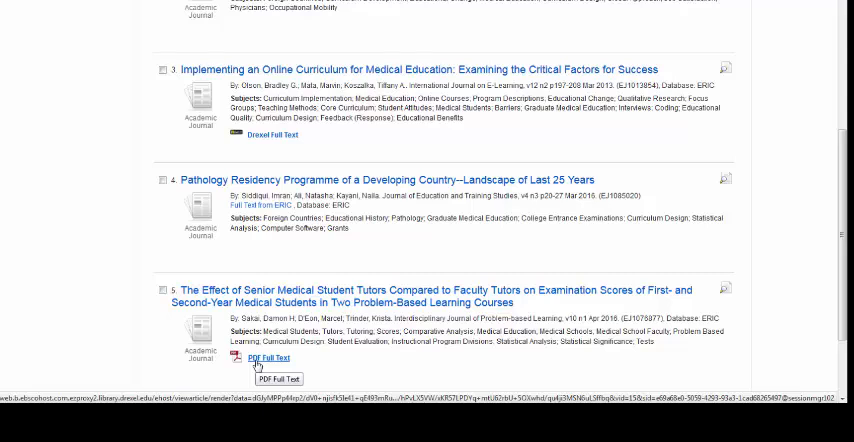
mouse_move(256, 252)
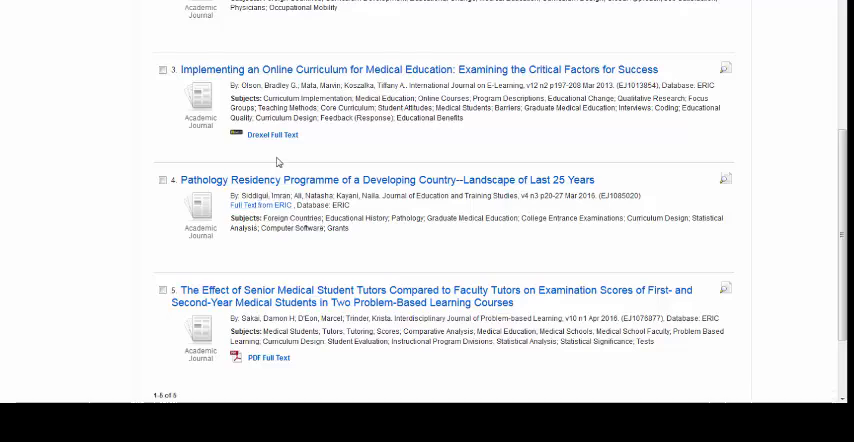
scroll("up", 3)
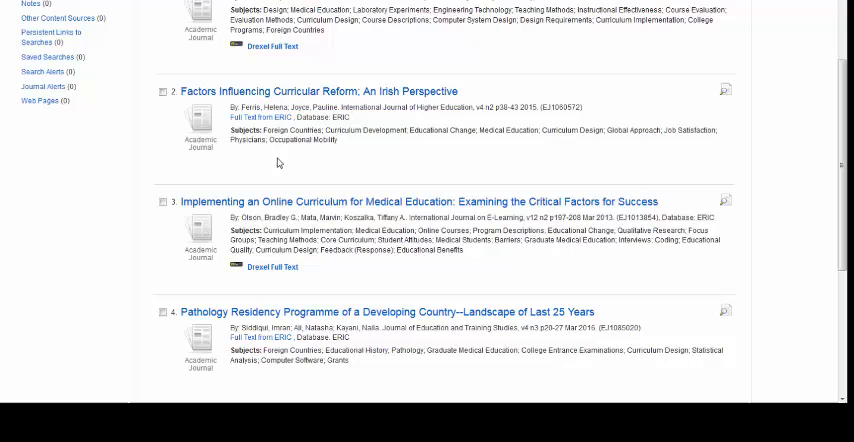
scroll("up", 3)
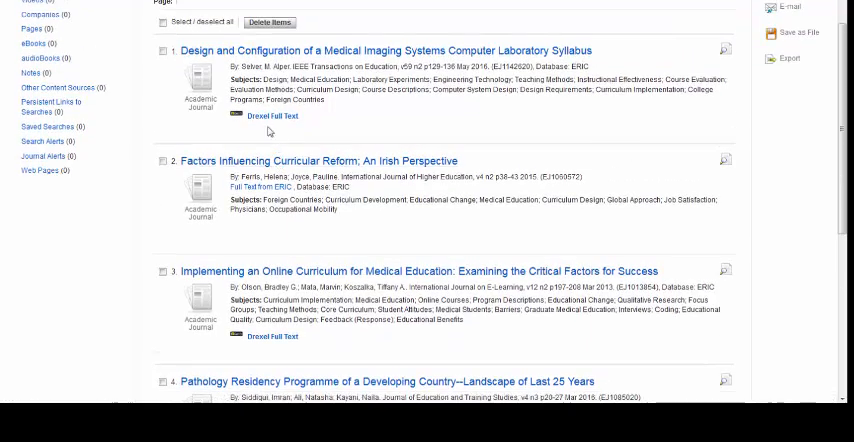
mouse_move(271, 116)
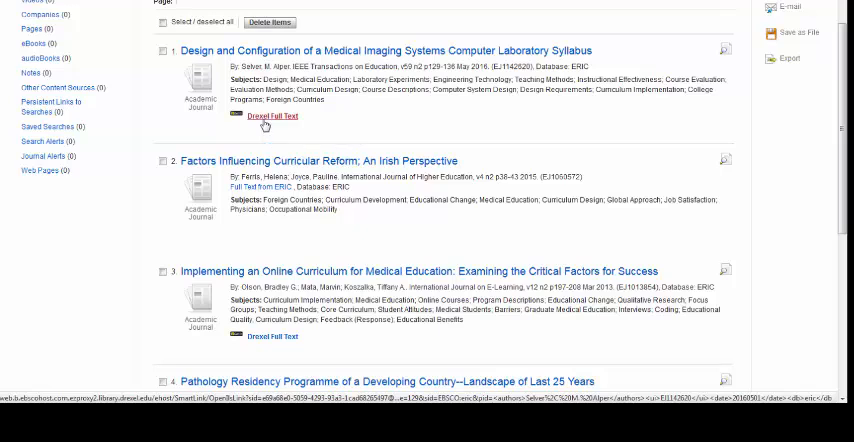
- Open the laboratory syllabus article's Drexel Full Text link in IEEE Xplore
left_click(273, 117)
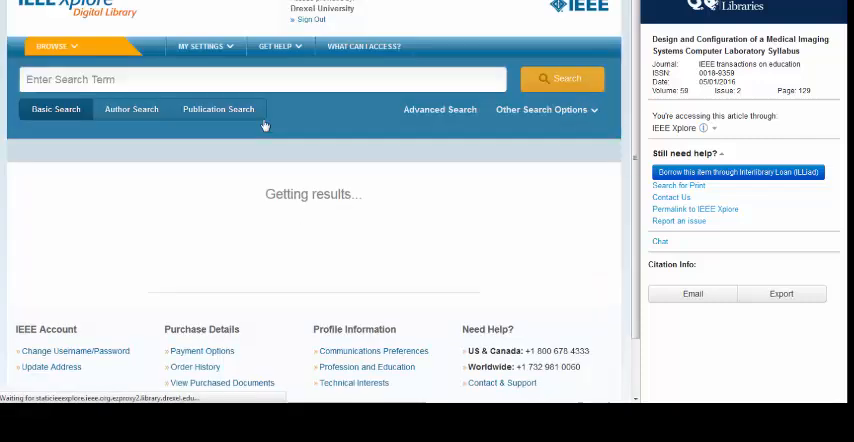
left_click(563, 78)
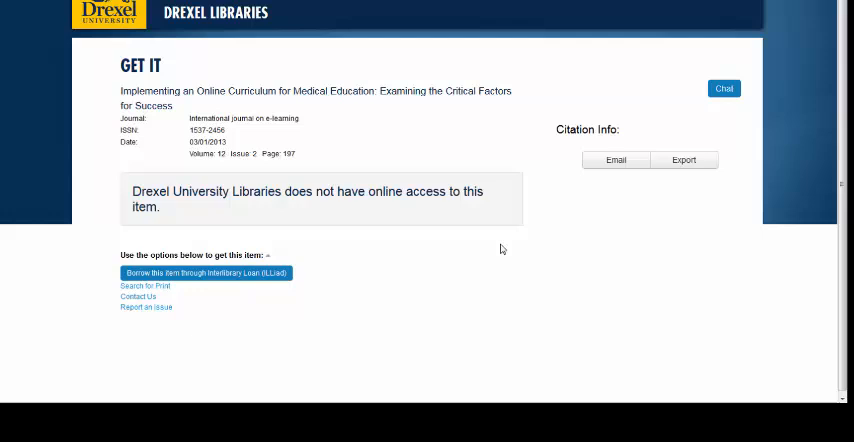
mouse_move(426, 207)
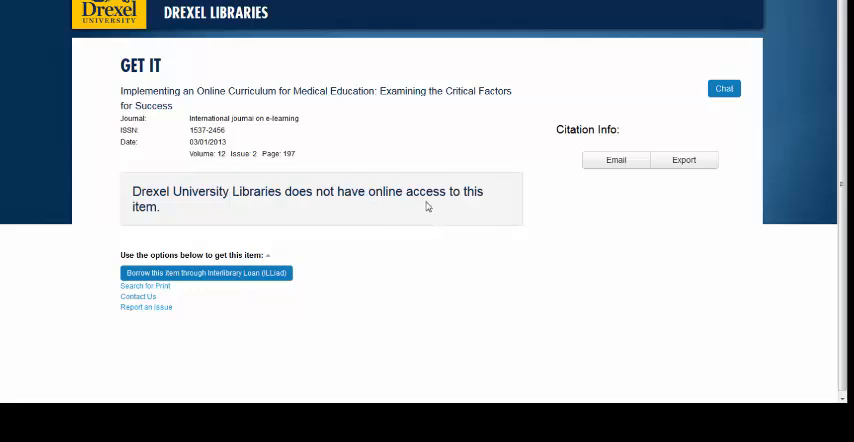
mouse_move(397, 216)
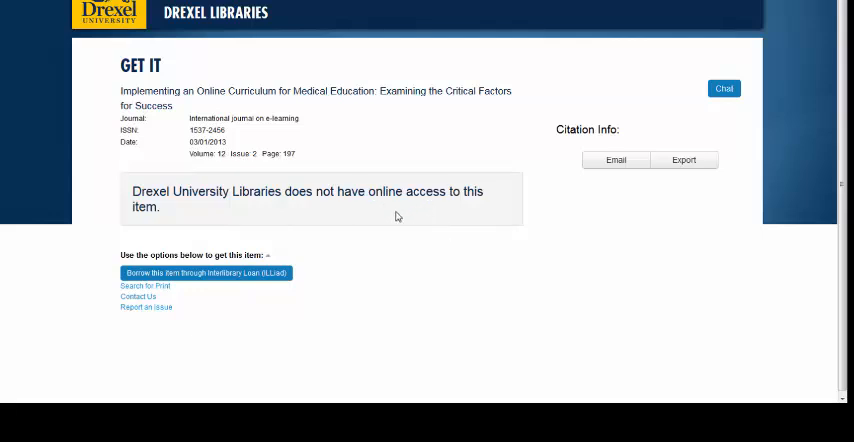
mouse_move(314, 285)
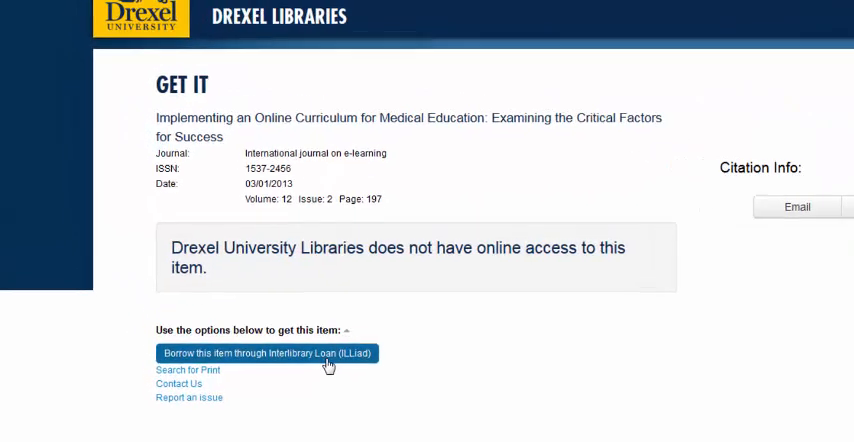
- Request the online curriculum article via interlibrary loan, reaching the ILLiad logon
left_click(266, 353)
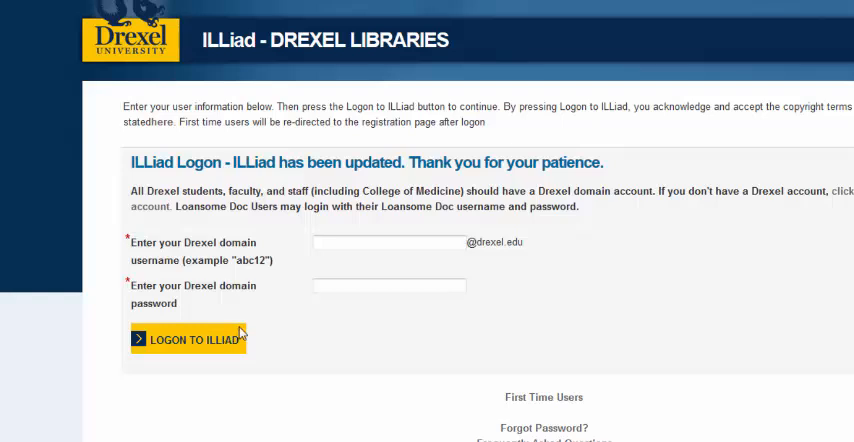
mouse_move(266, 327)
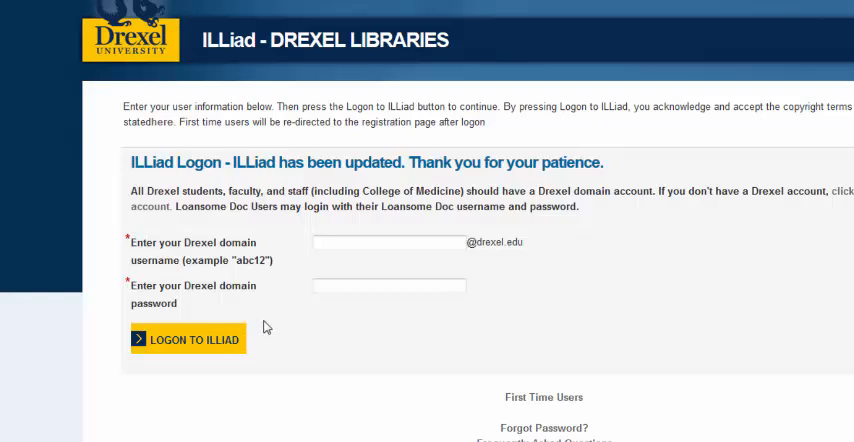